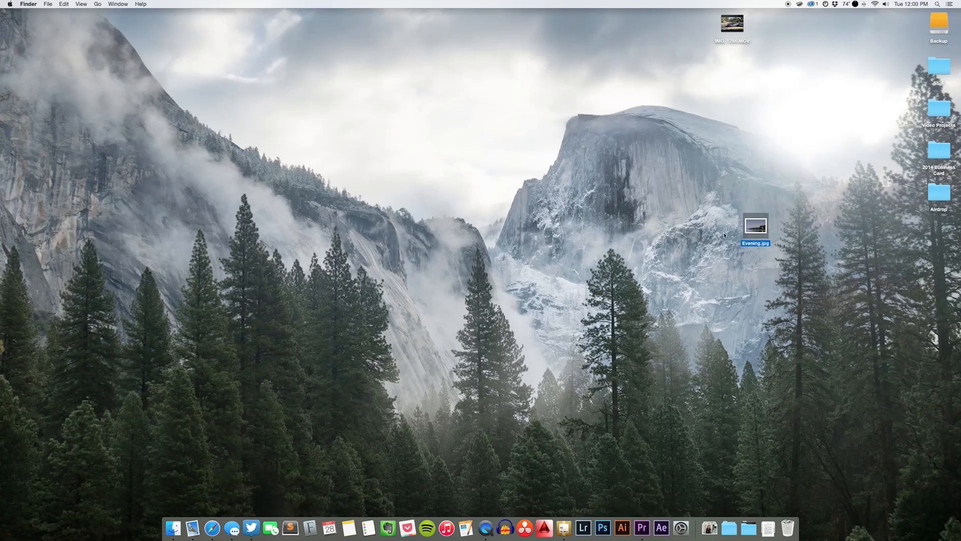
# Step: Open the AirDrop folder from the desktop to send Evening.jpg to the iPhone
pyautogui.doubleClick(755, 224)
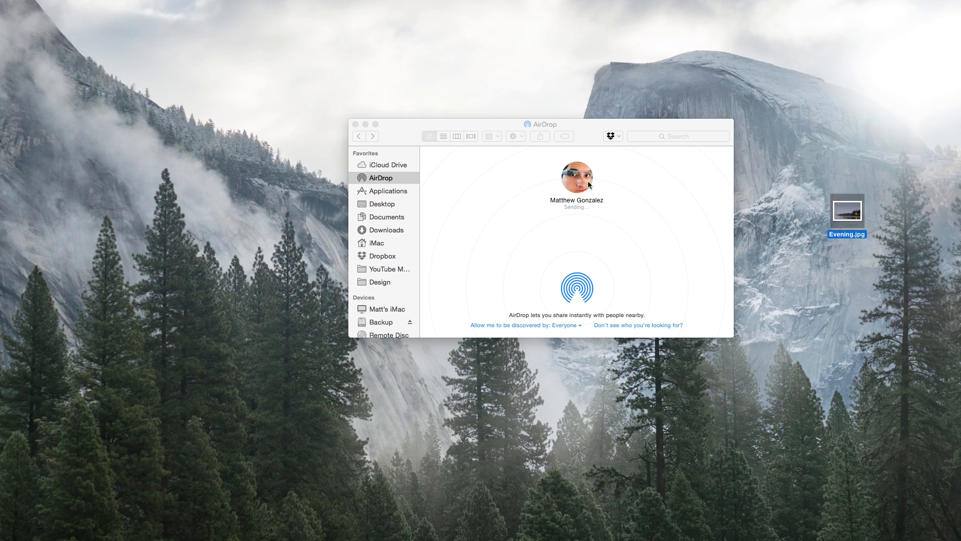
# Step: Let Evening.jpg finish transferring until the iPhone's AirDrop alert confirms arrival
pyautogui.click(638, 325)
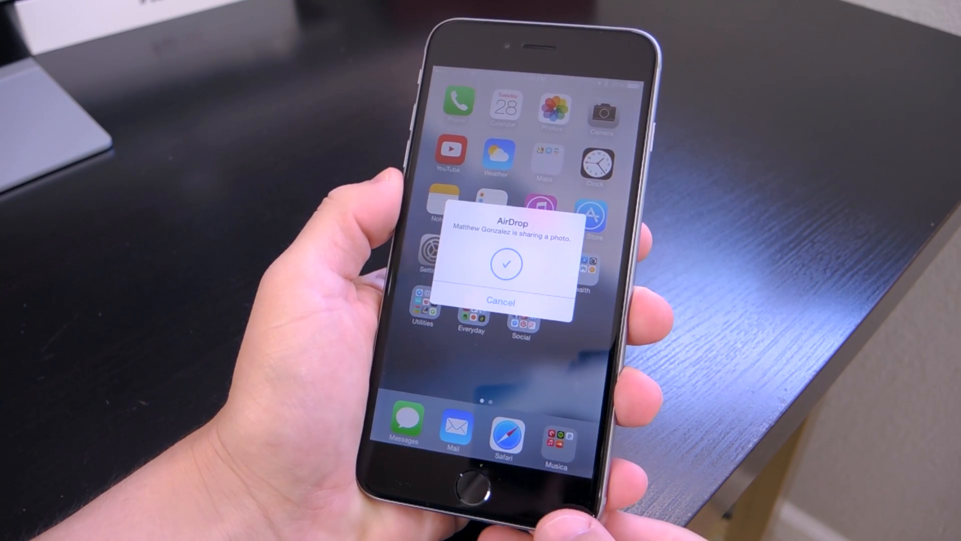
# Step: AirDrop the sculpture photo from iPhone Photos to the Mac and open it in Preview
pyautogui.click(506, 263)
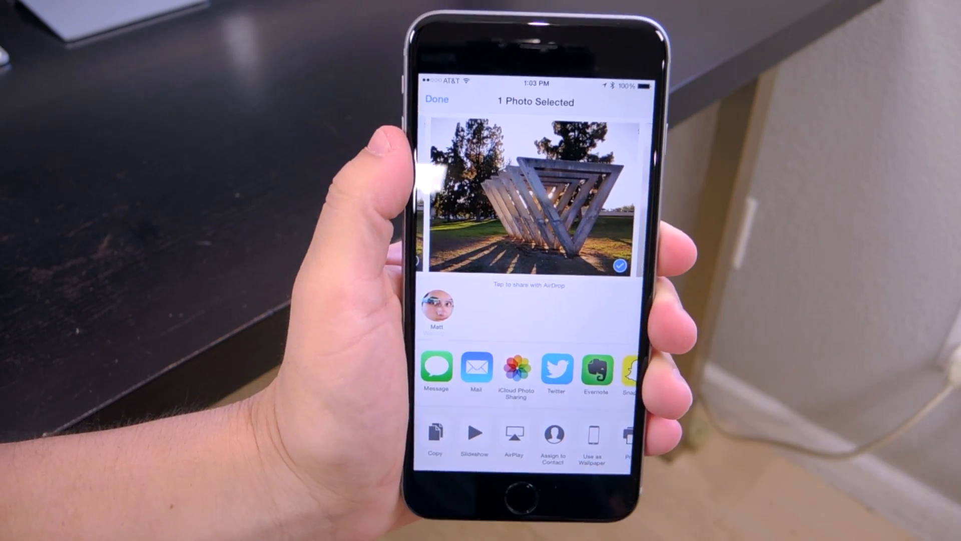
pyautogui.click(437, 306)
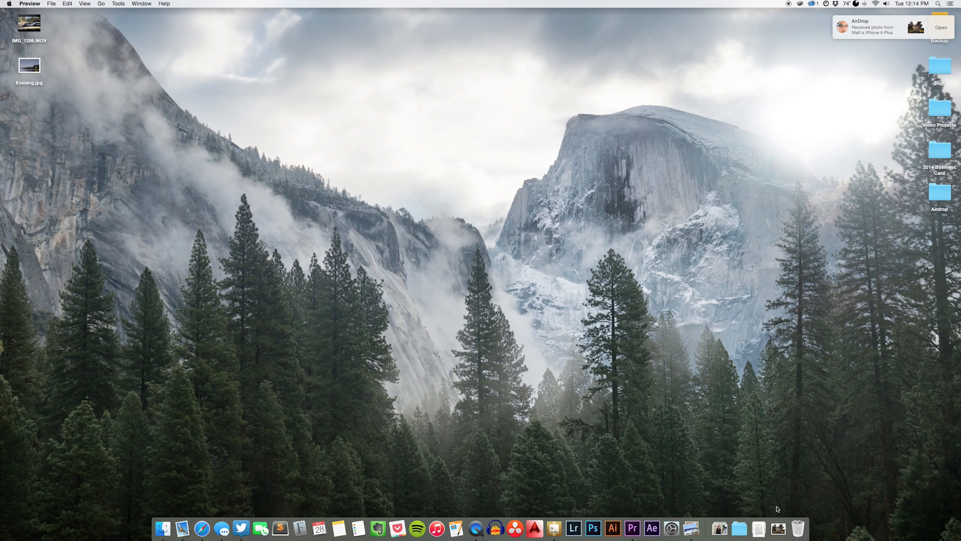
pyautogui.click(940, 27)
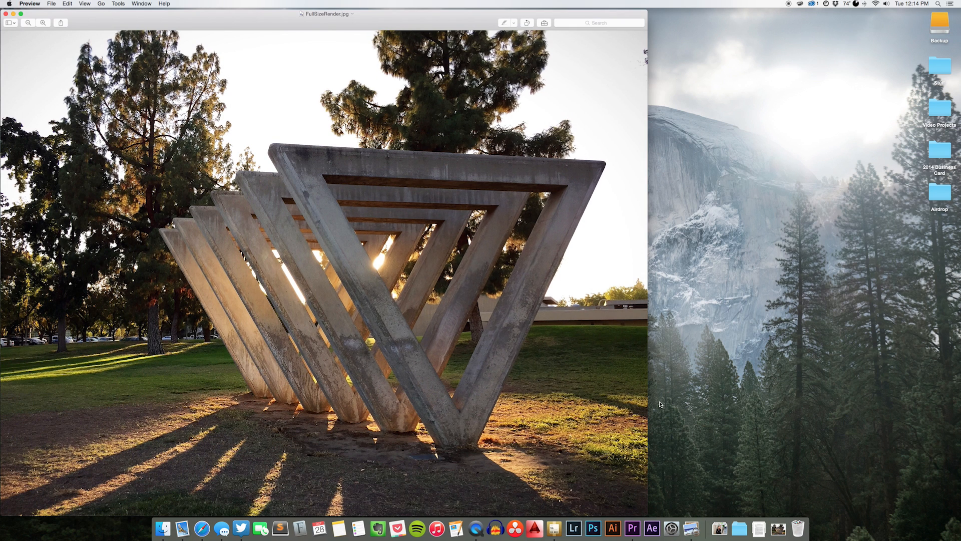